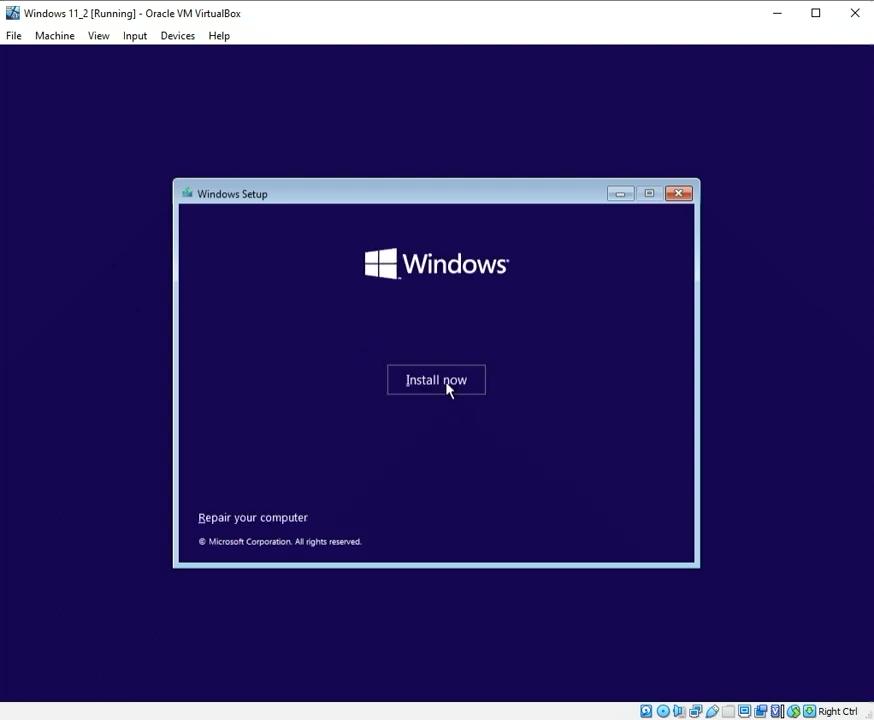
Begin installation, skip the product key, and continue with Windows 11 Pro to the compatibility check
left_click(436, 380)
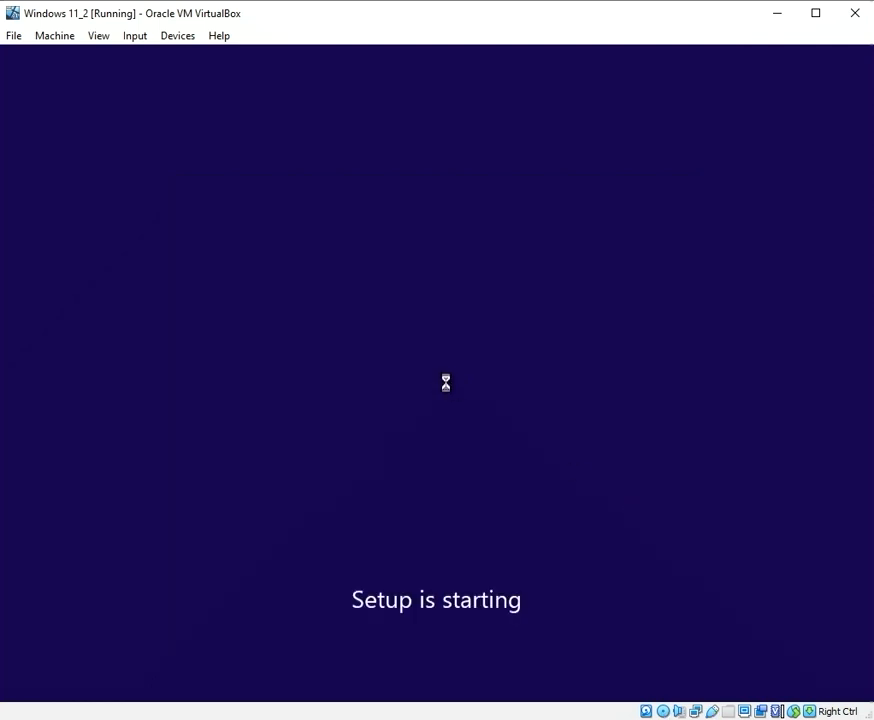
mouse_move(368, 236)
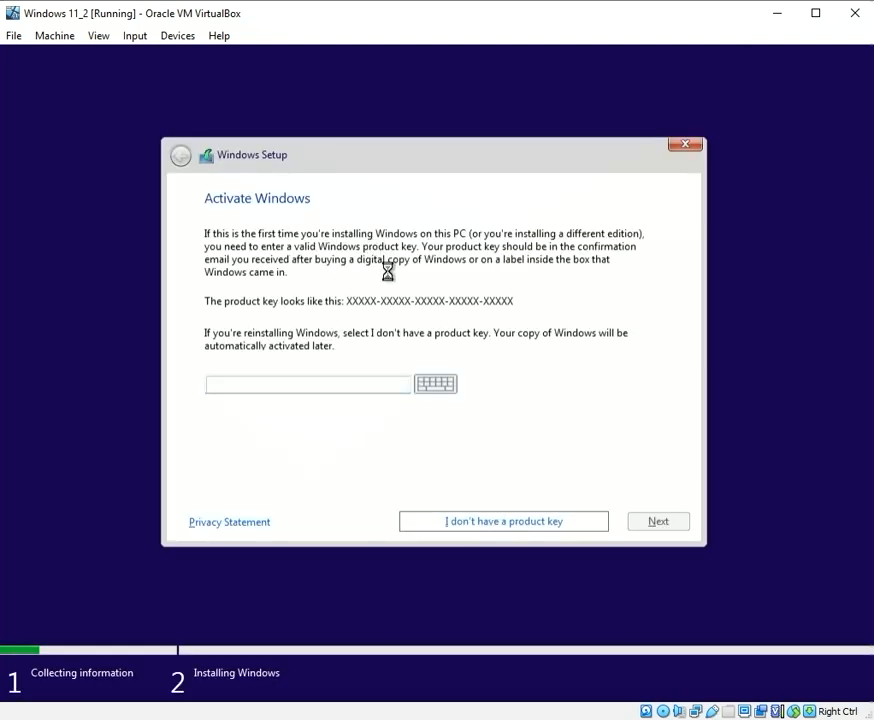
left_click(504, 520)
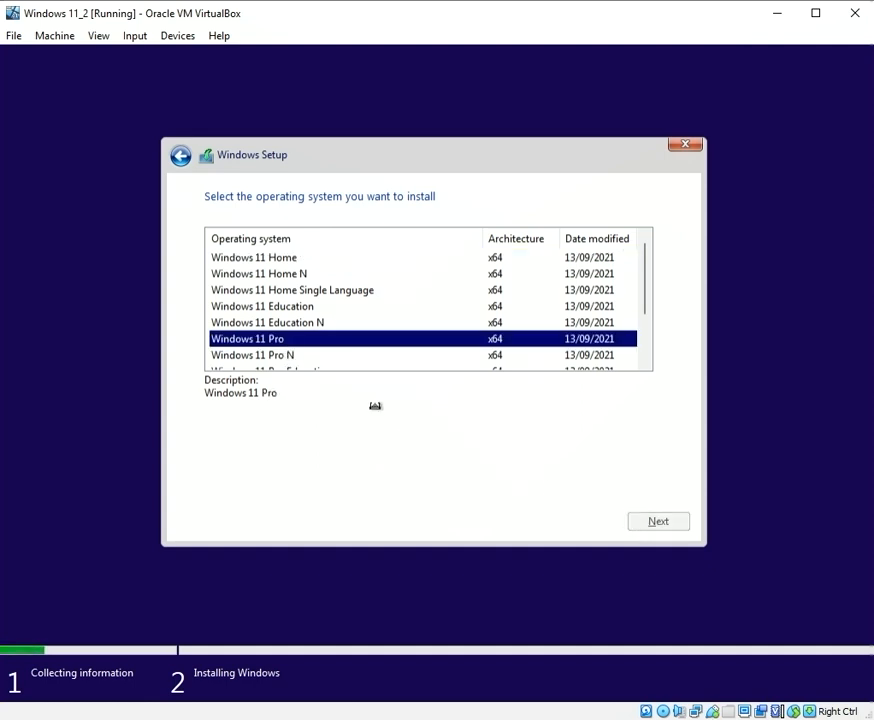
left_click(658, 520)
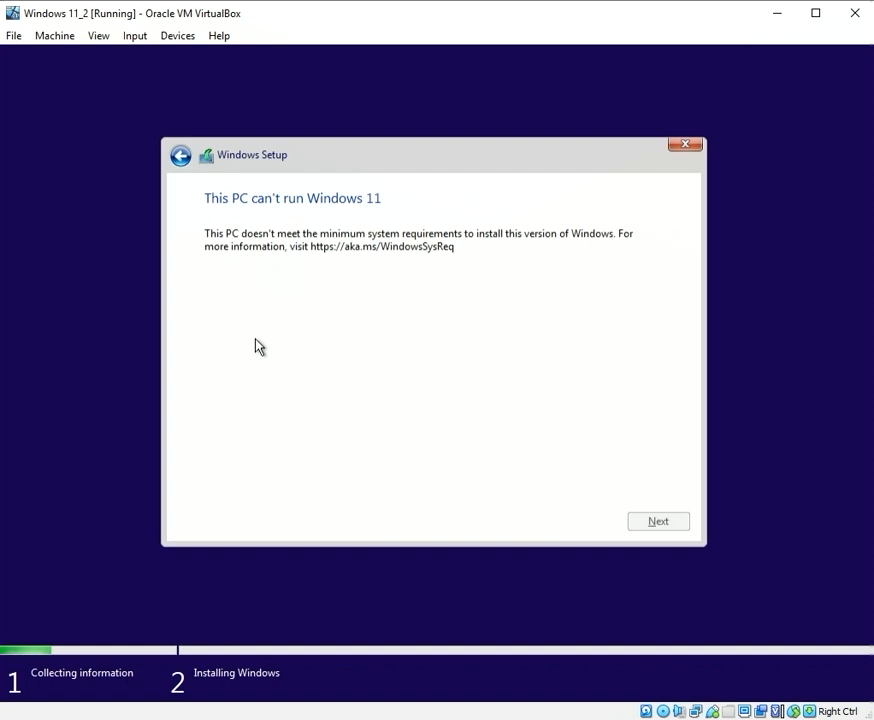
mouse_move(636, 212)
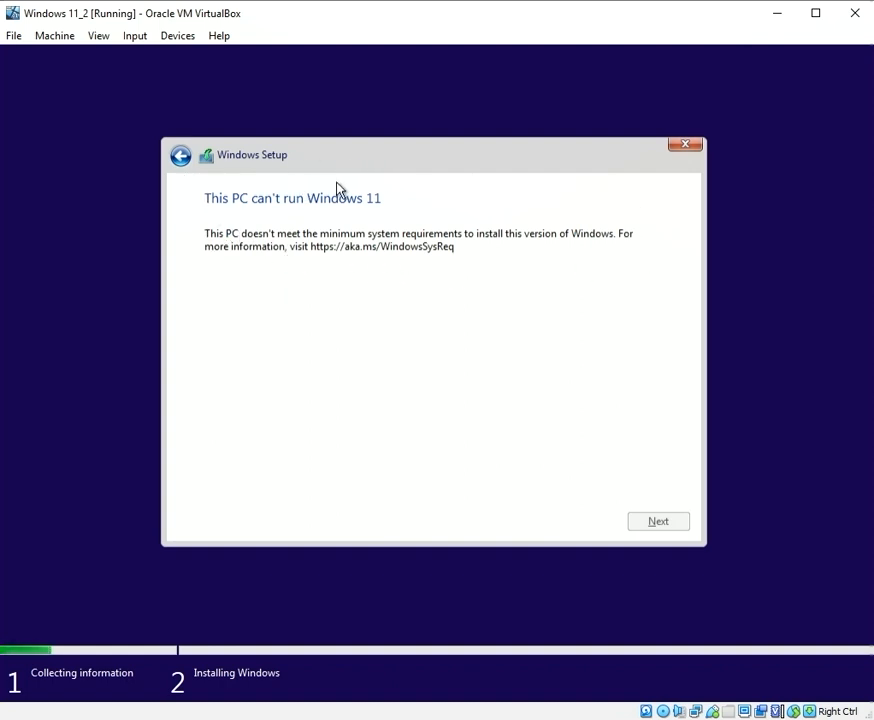
mouse_move(384, 204)
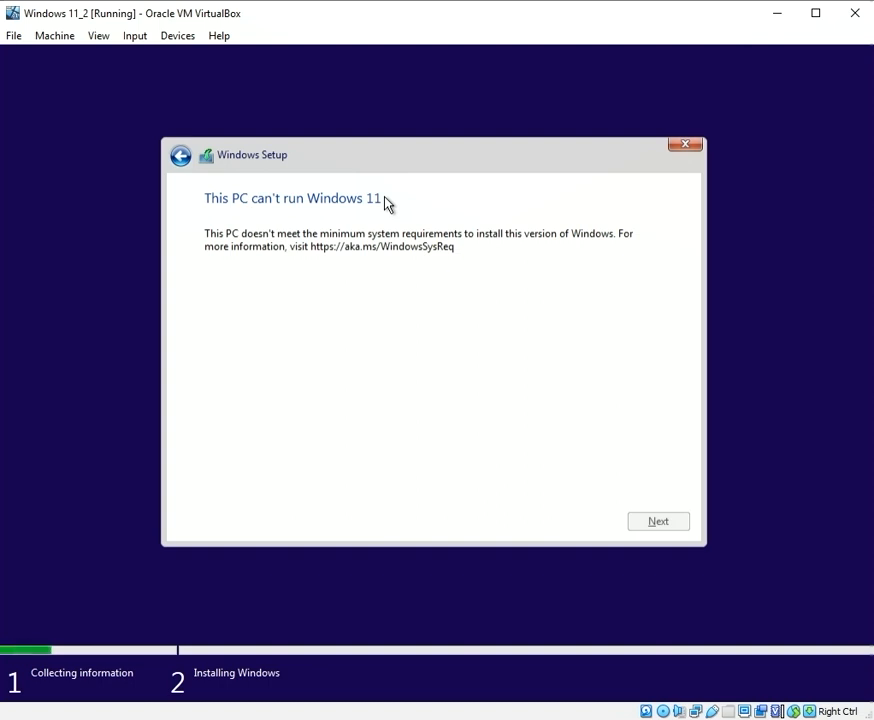
mouse_move(216, 62)
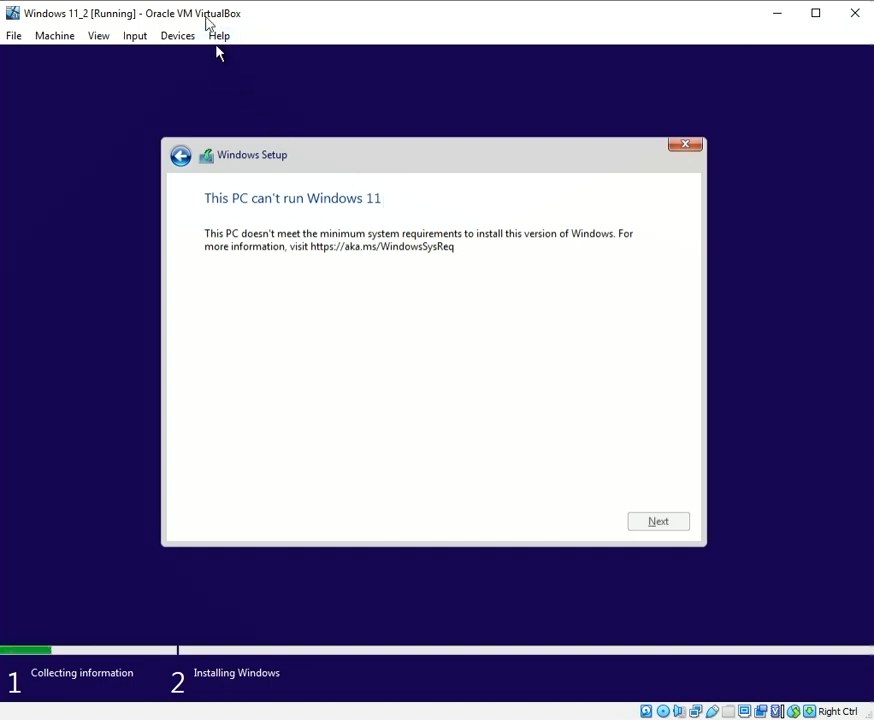
mouse_move(372, 198)
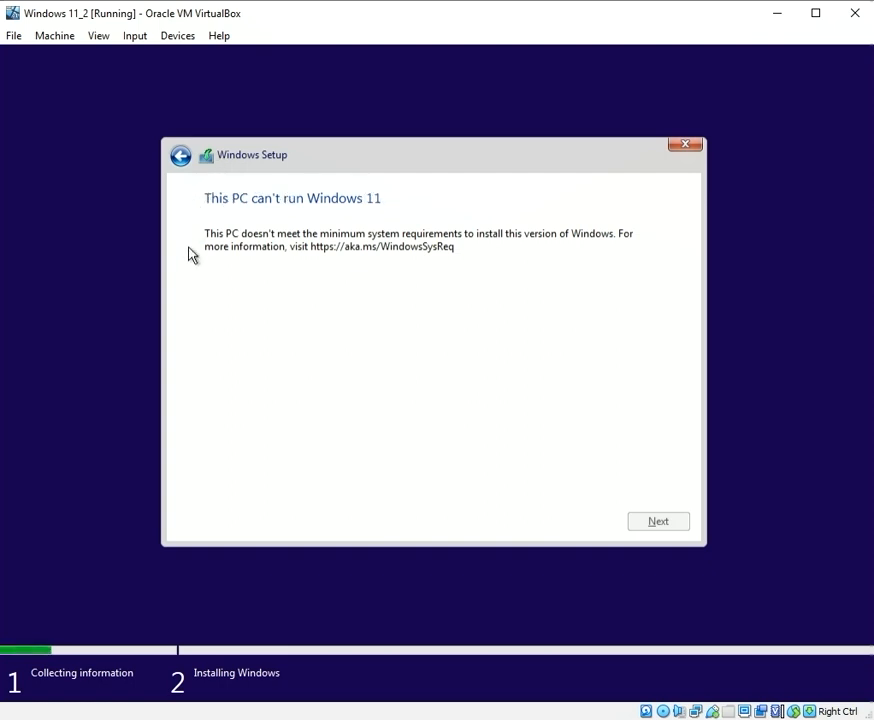
mouse_move(254, 270)
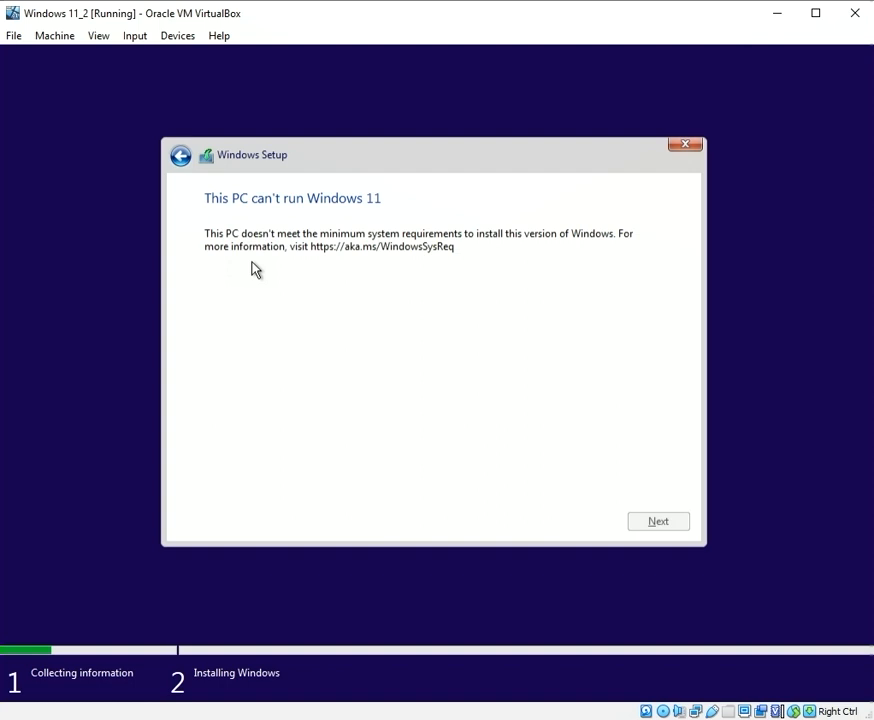
mouse_move(192, 200)
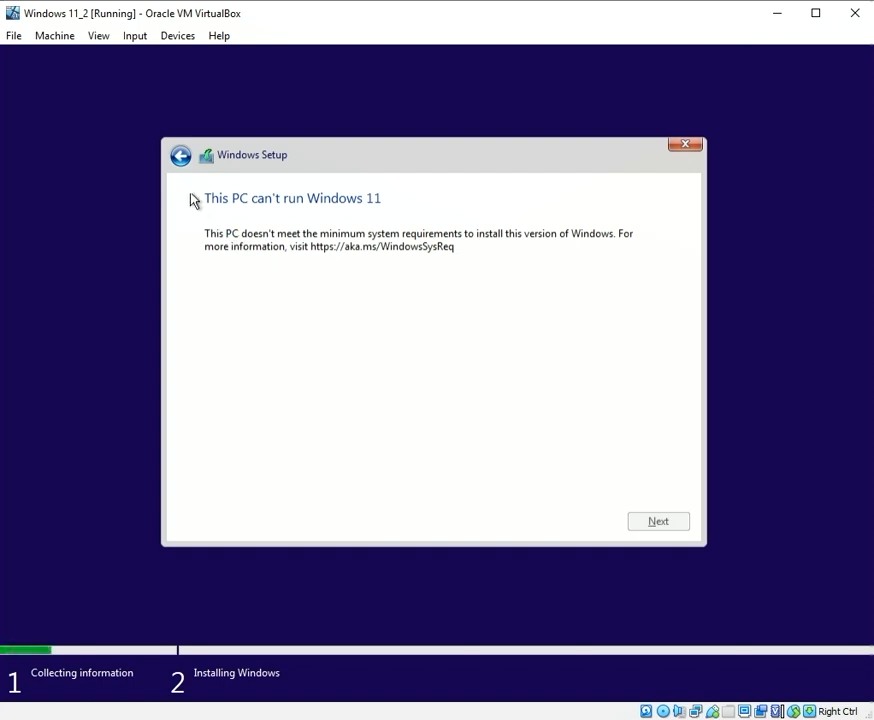
mouse_move(588, 272)
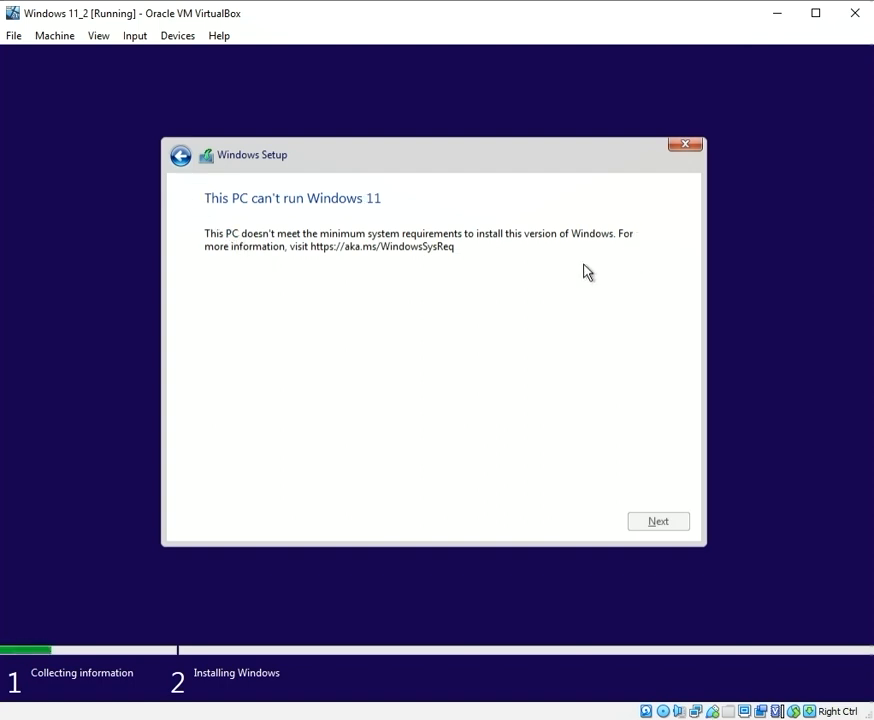
mouse_move(368, 192)
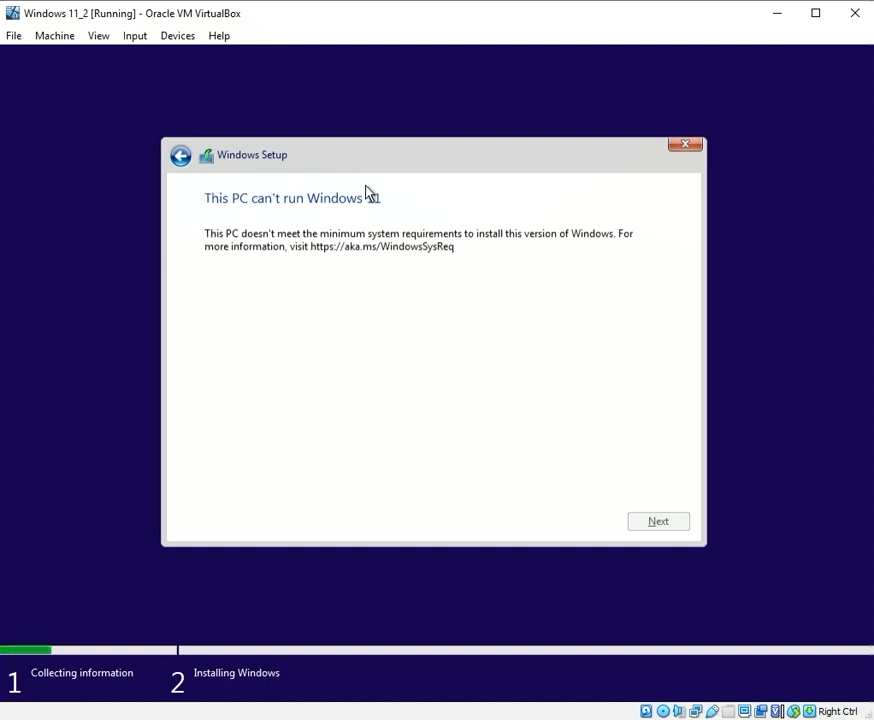
mouse_move(196, 56)
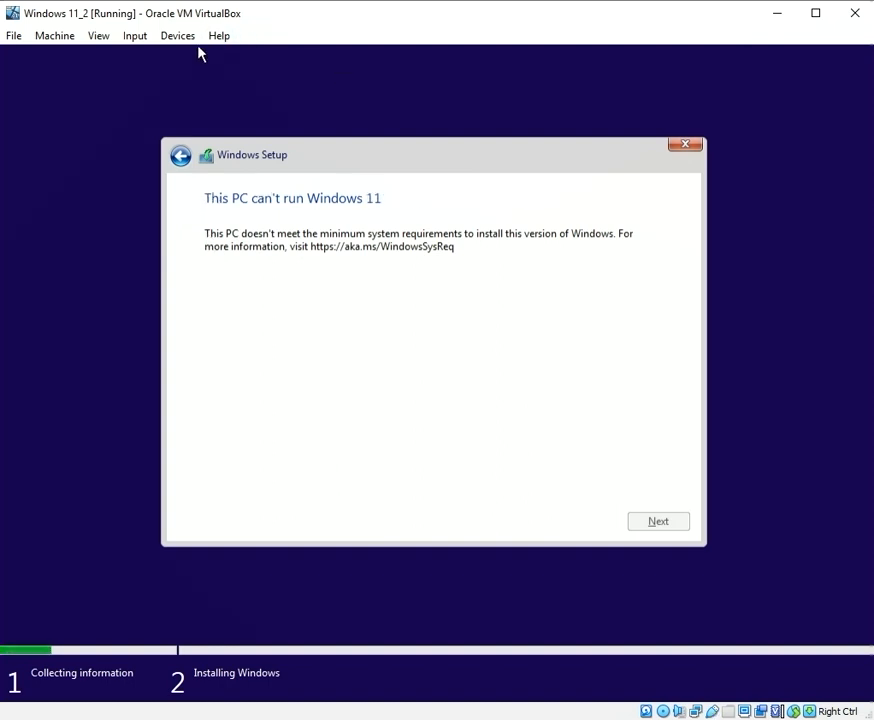
mouse_move(684, 148)
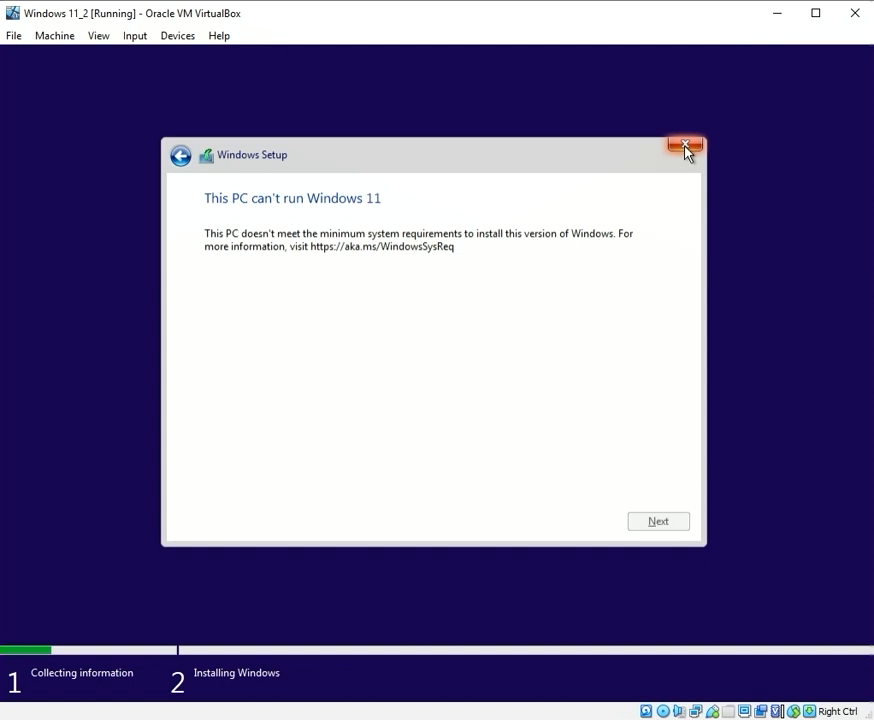
Cancel the failed Setup and insert the Guest Additions CD image from the Devices menu
left_click(684, 144)
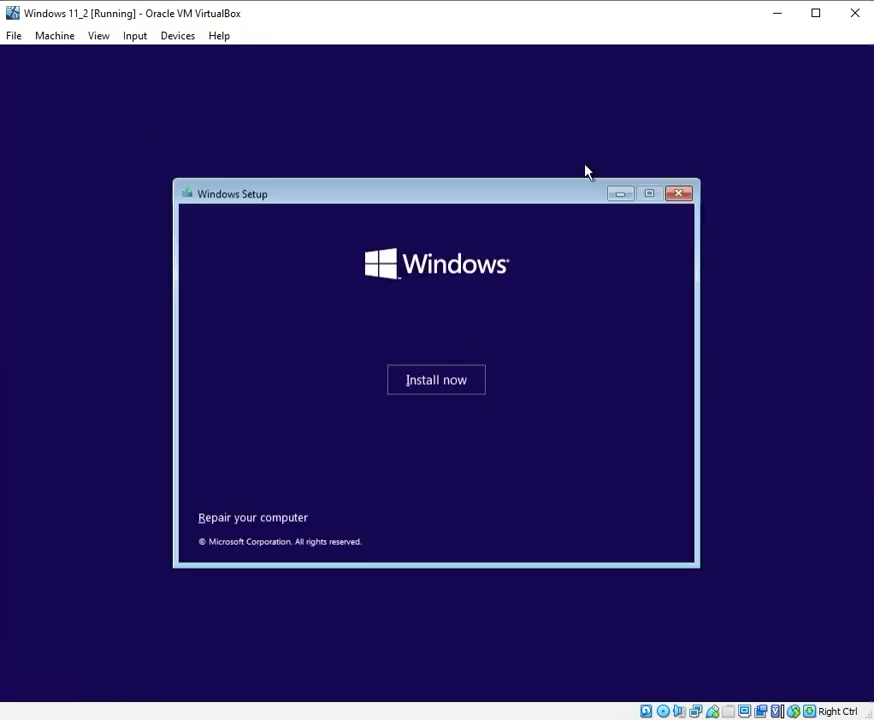
left_click(176, 36)
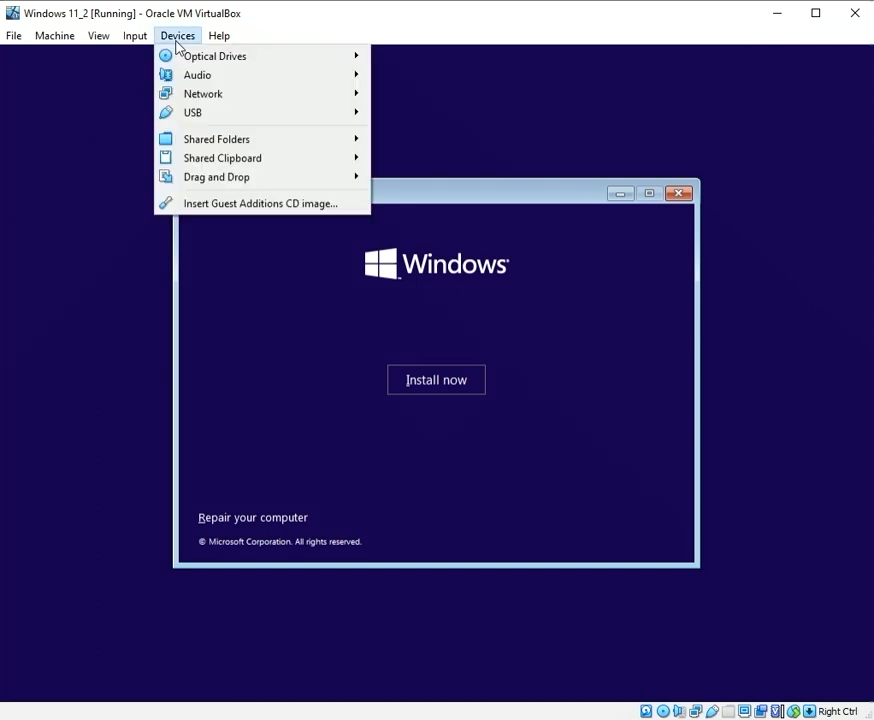
mouse_move(260, 210)
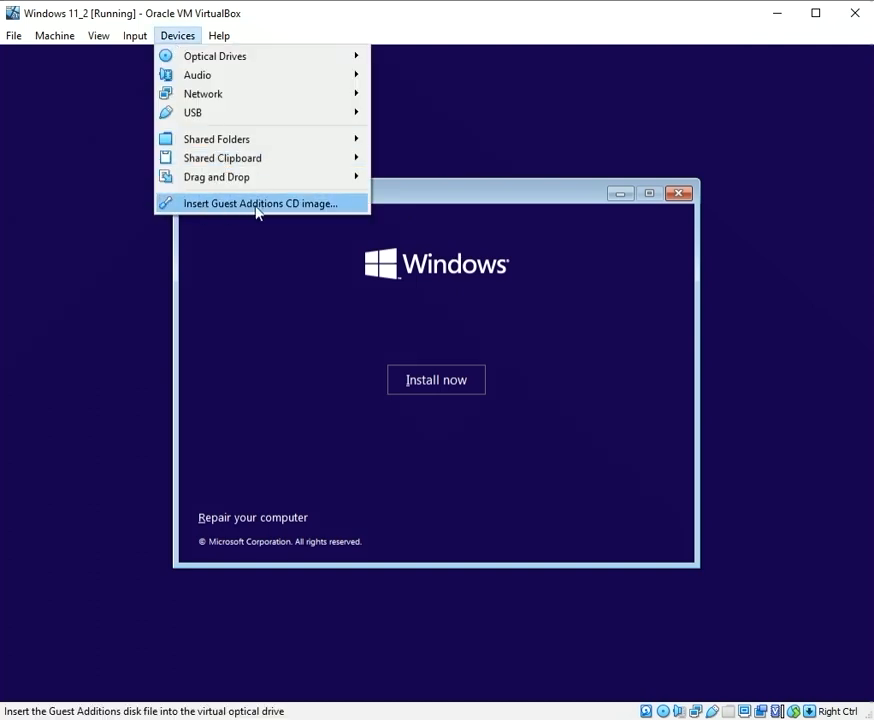
left_click(256, 204)
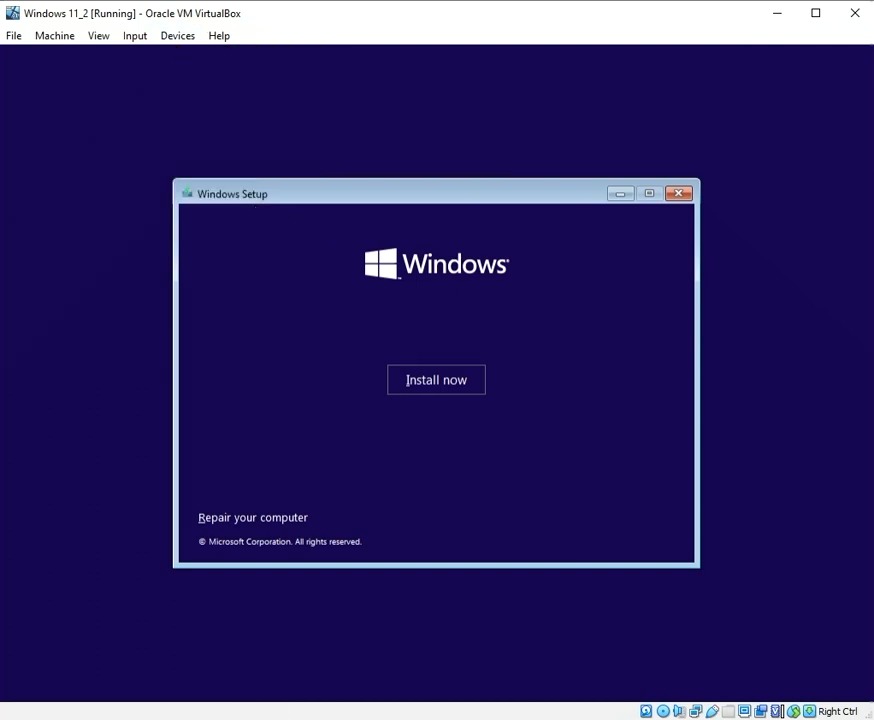
mouse_move(292, 320)
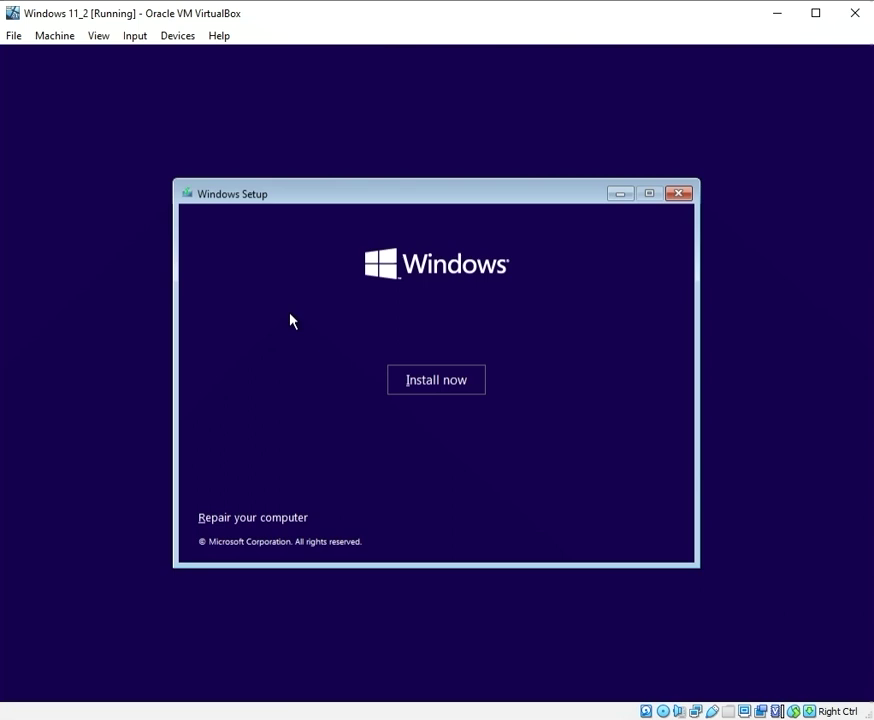
mouse_move(280, 334)
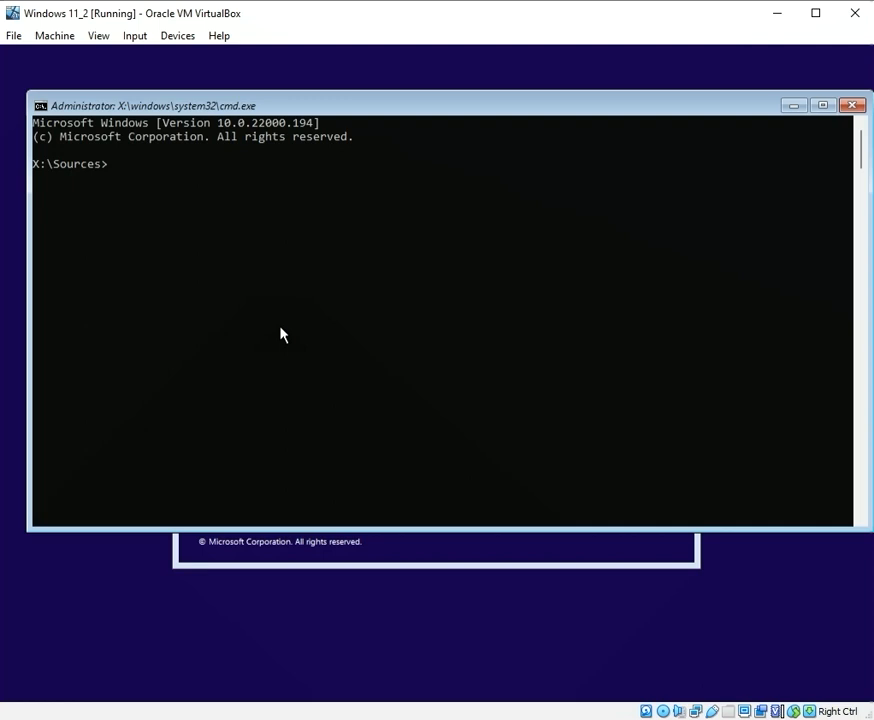
From drive D: run 'regedit windows11-bypass.reg' and confirm the keys were added
type("d:")
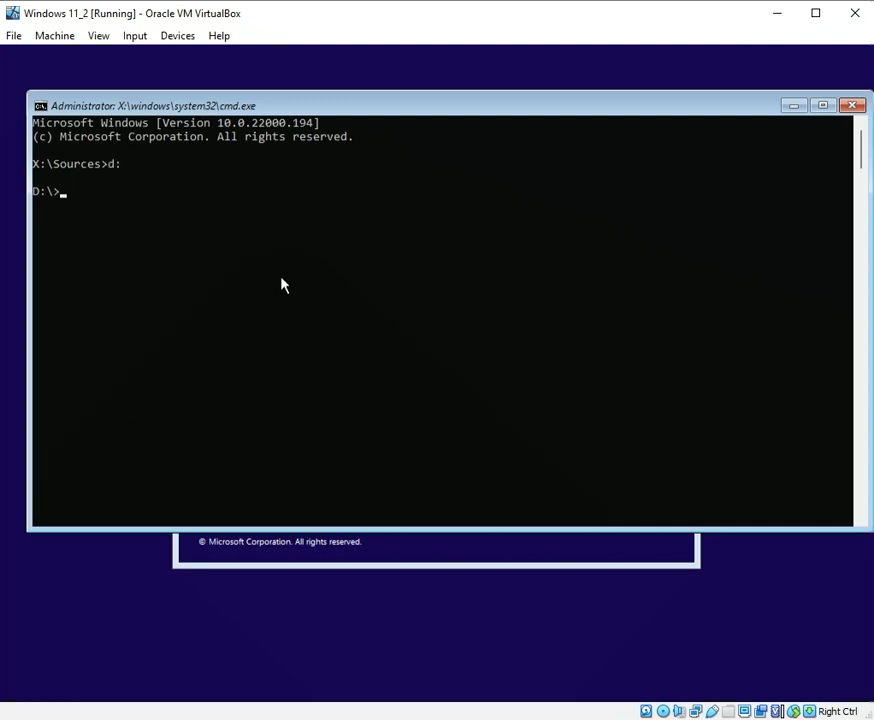
type("reg")
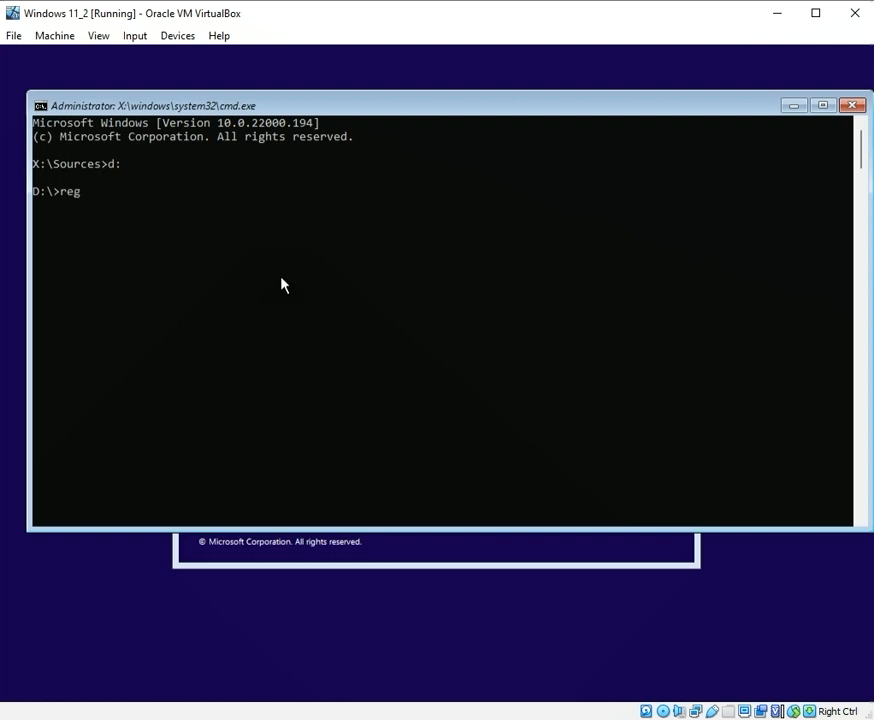
type("edit w")
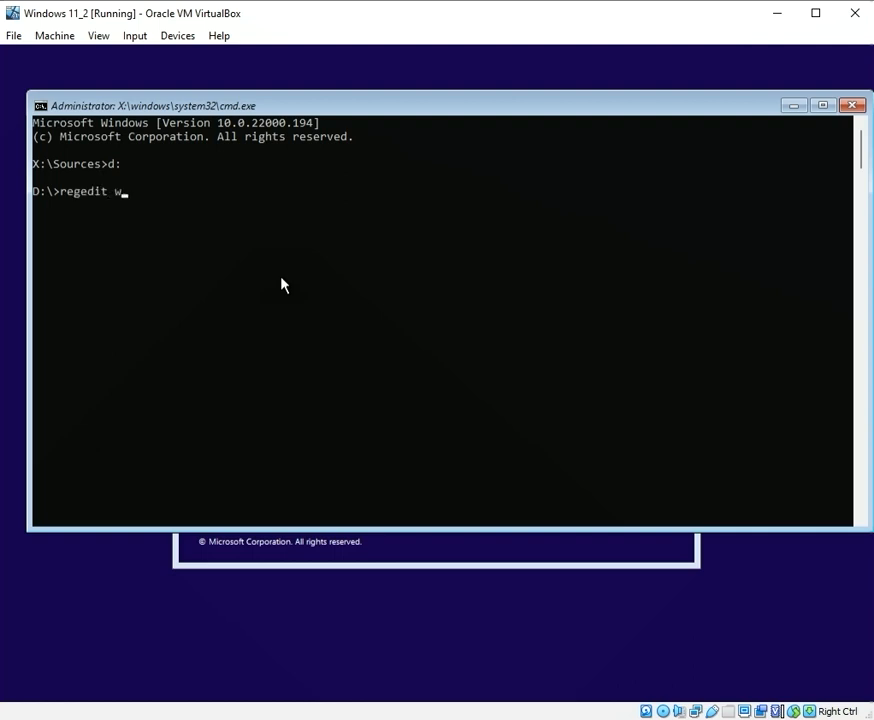
type("indows11-bypass.reg")
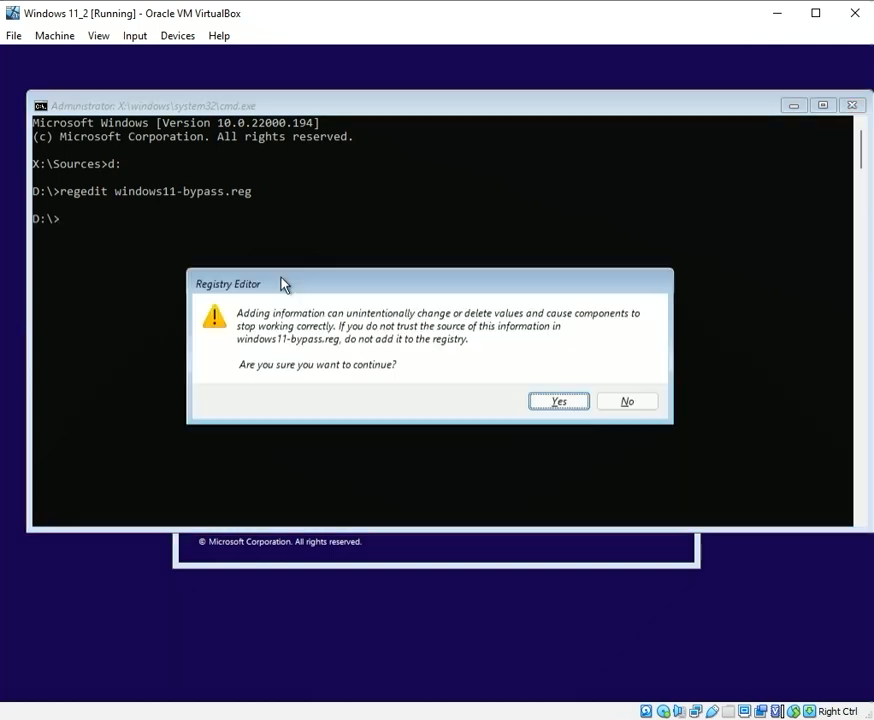
mouse_move(388, 364)
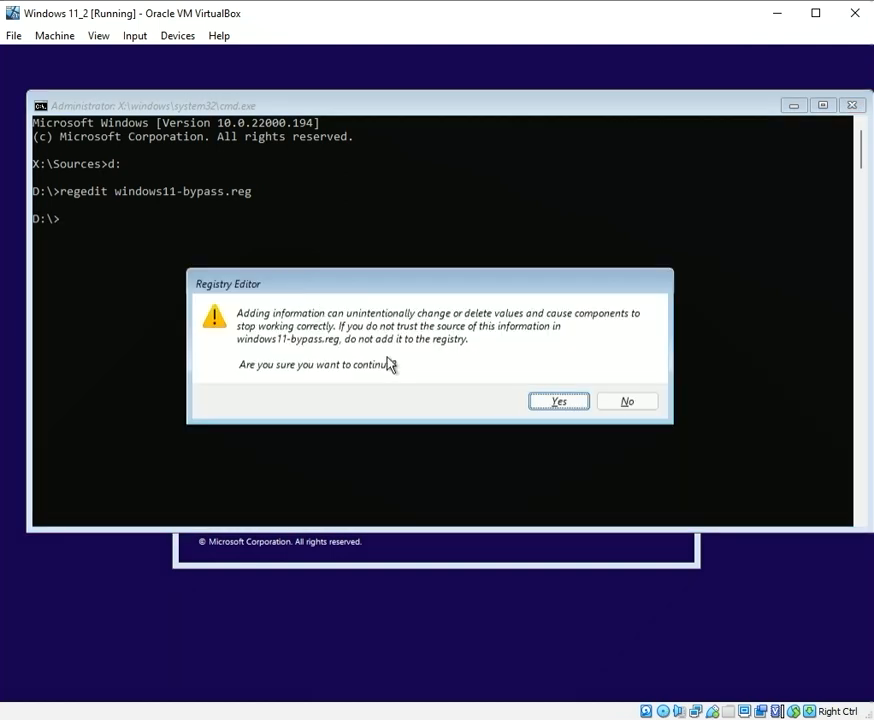
left_click(556, 400)
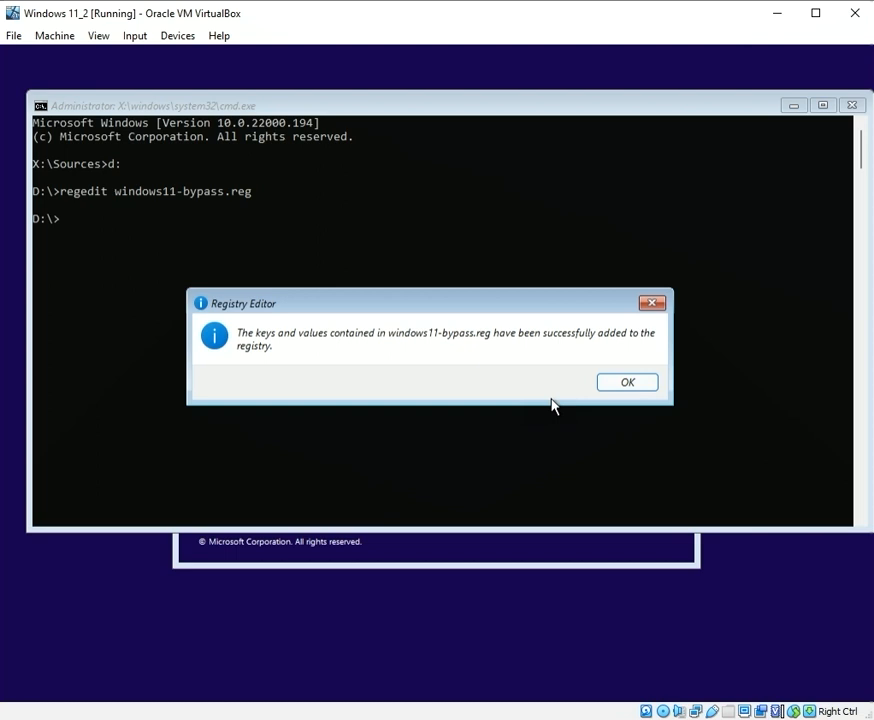
left_click(628, 382)
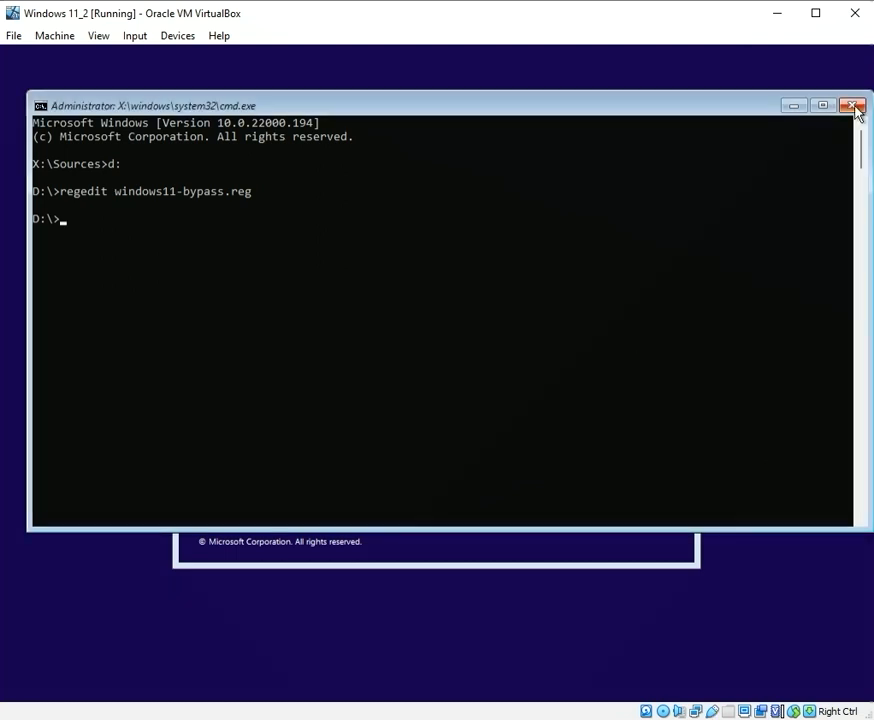
Close the command prompt and dismiss the Devices menu, leaving Setup at its start screen
left_click(852, 104)
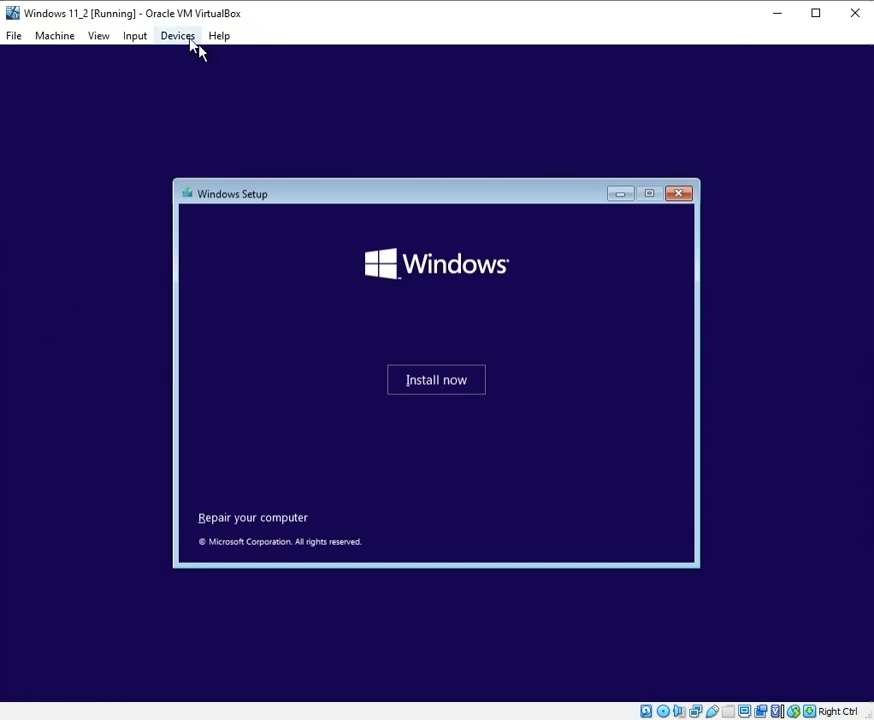
left_click(178, 36)
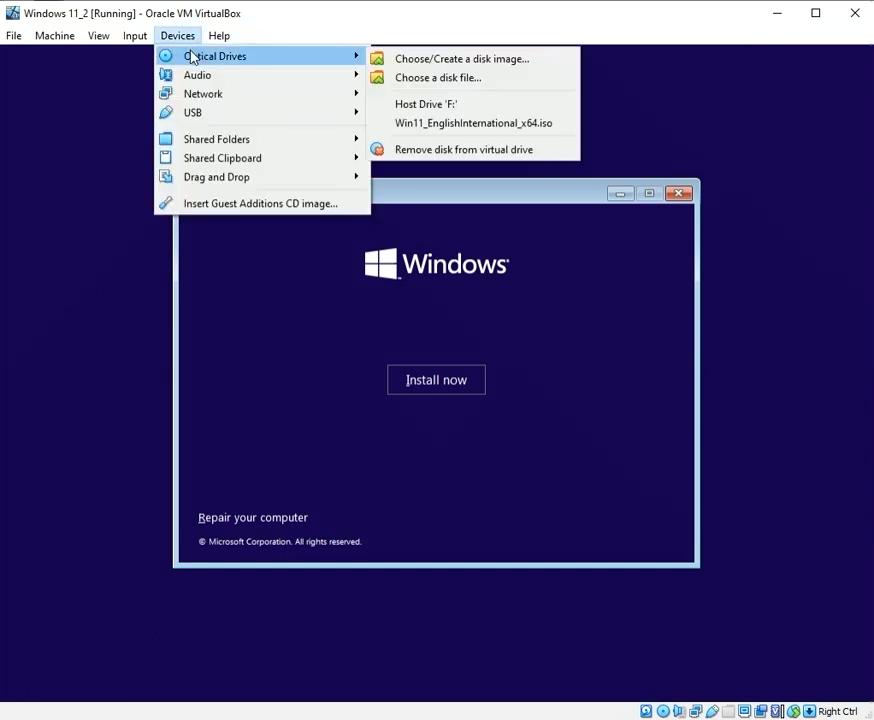
mouse_move(352, 76)
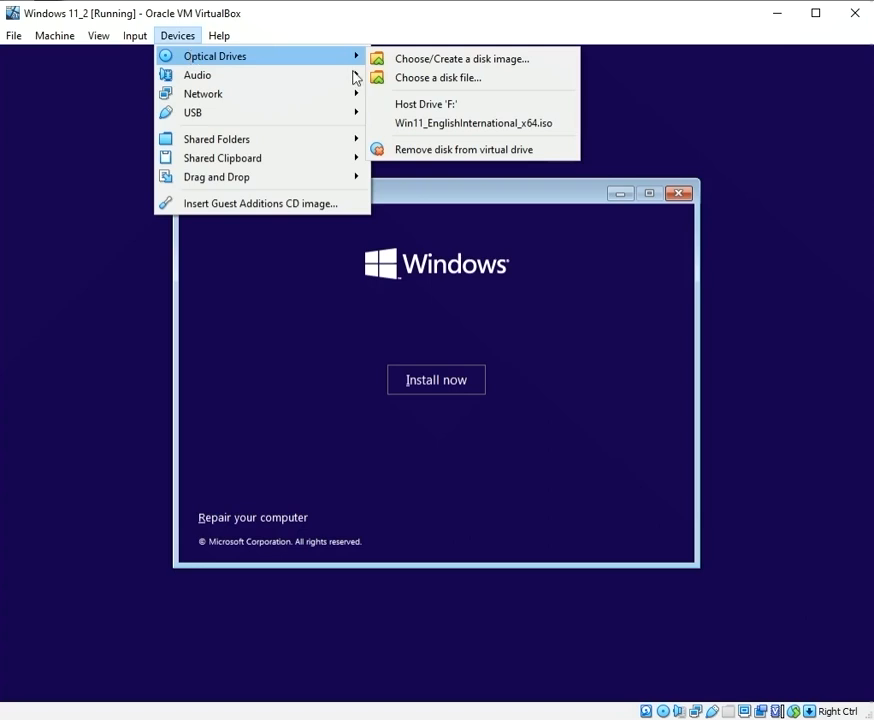
left_click(422, 280)
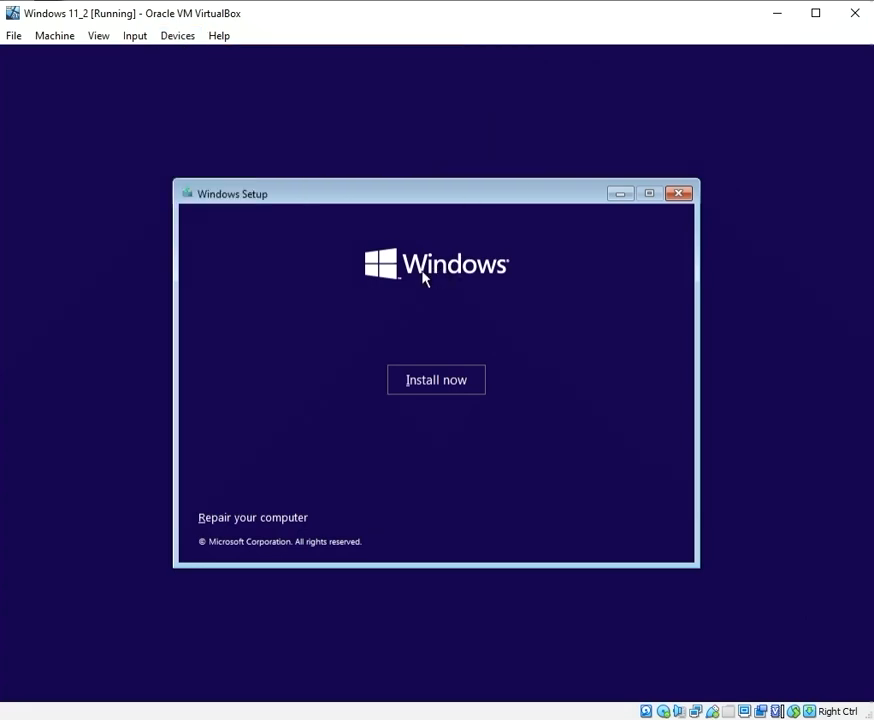
mouse_move(428, 392)
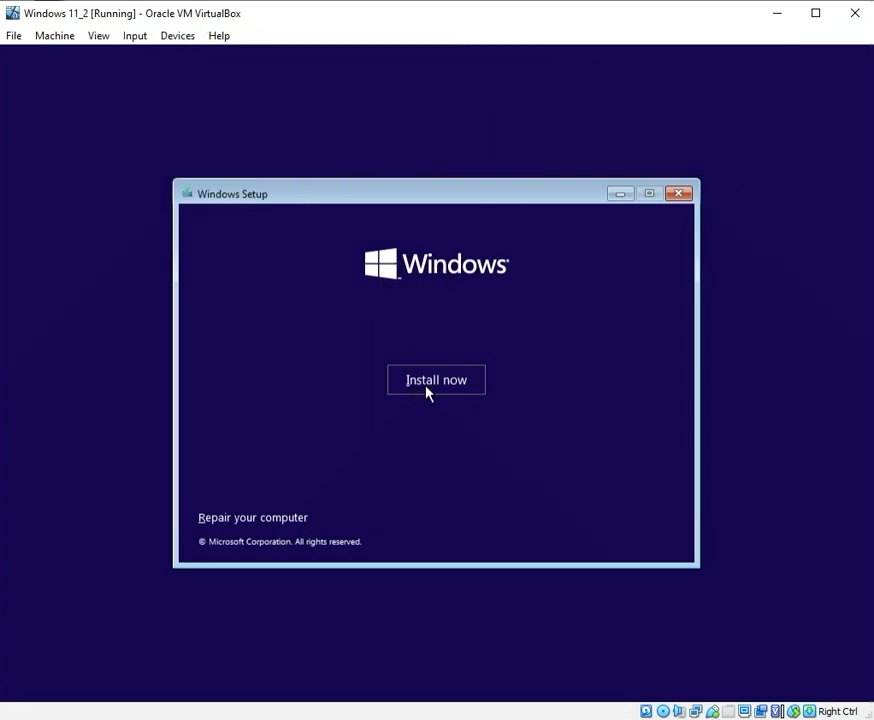
Begin installation without a product key and choose the Windows 11 Pro edition
left_click(436, 380)
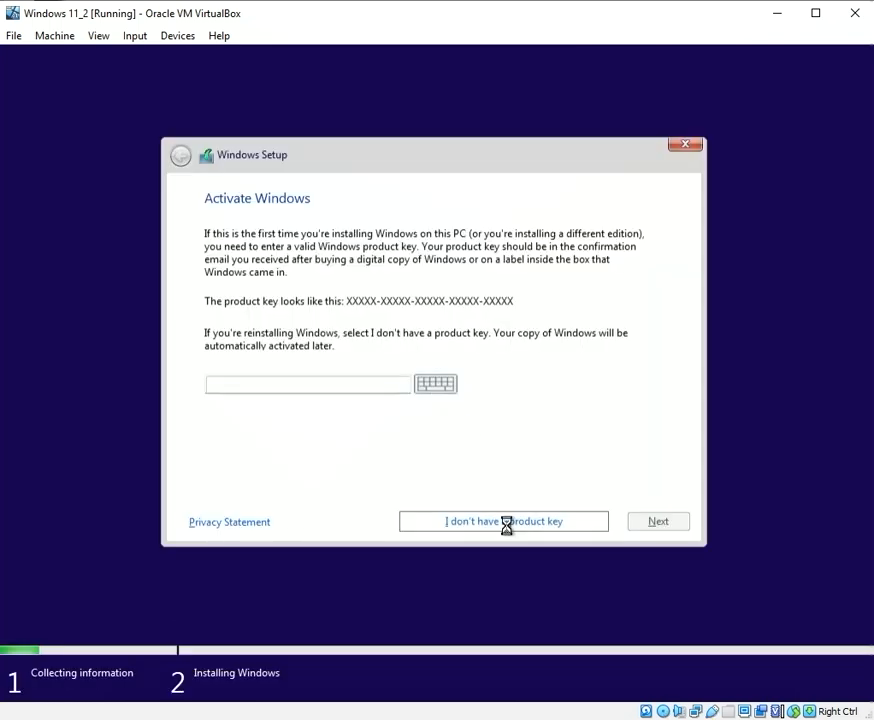
left_click(504, 520)
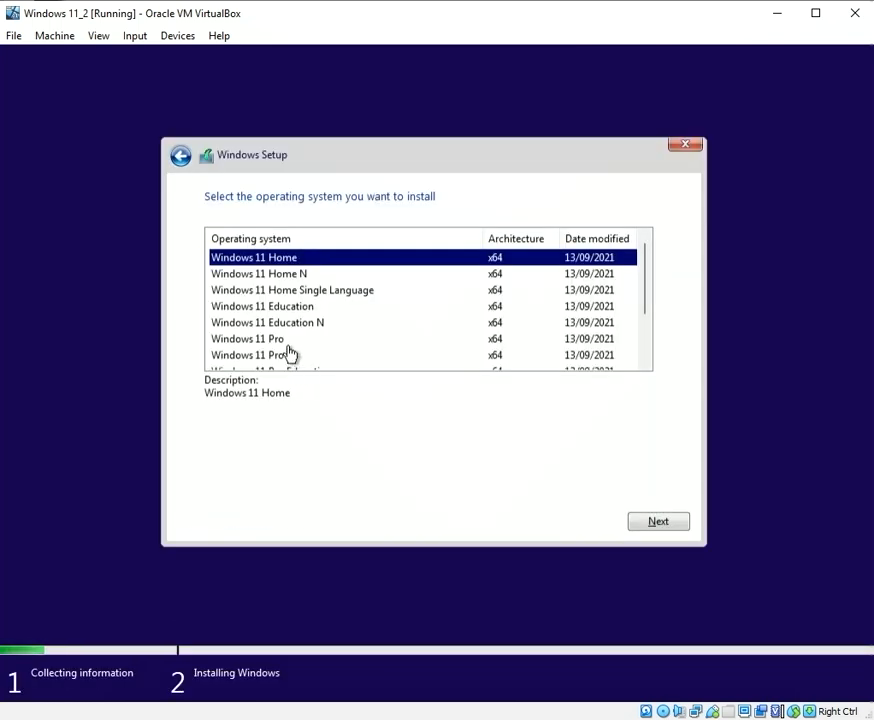
left_click(246, 338)
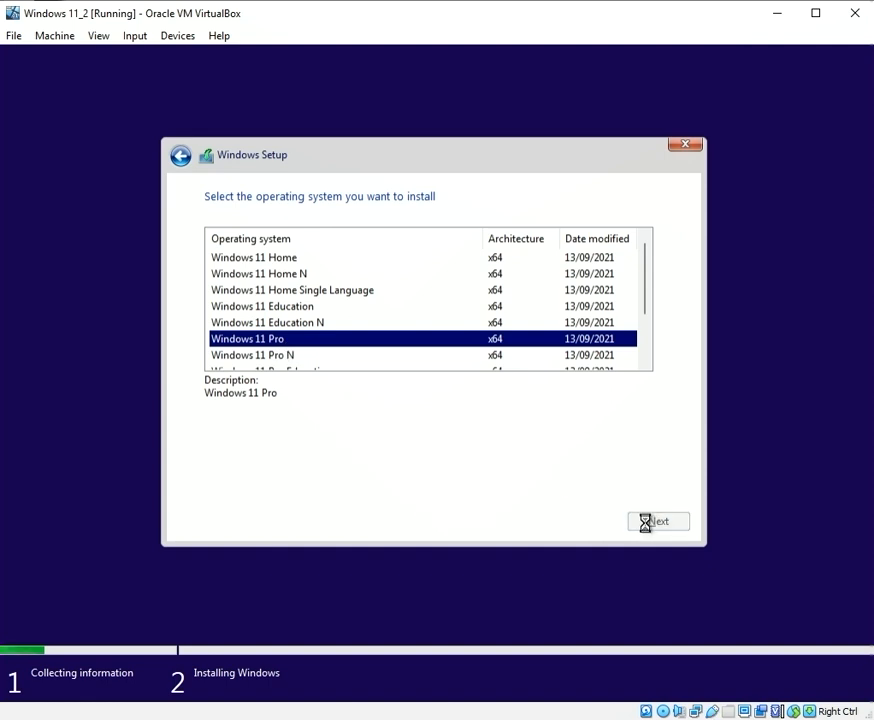
left_click(658, 520)
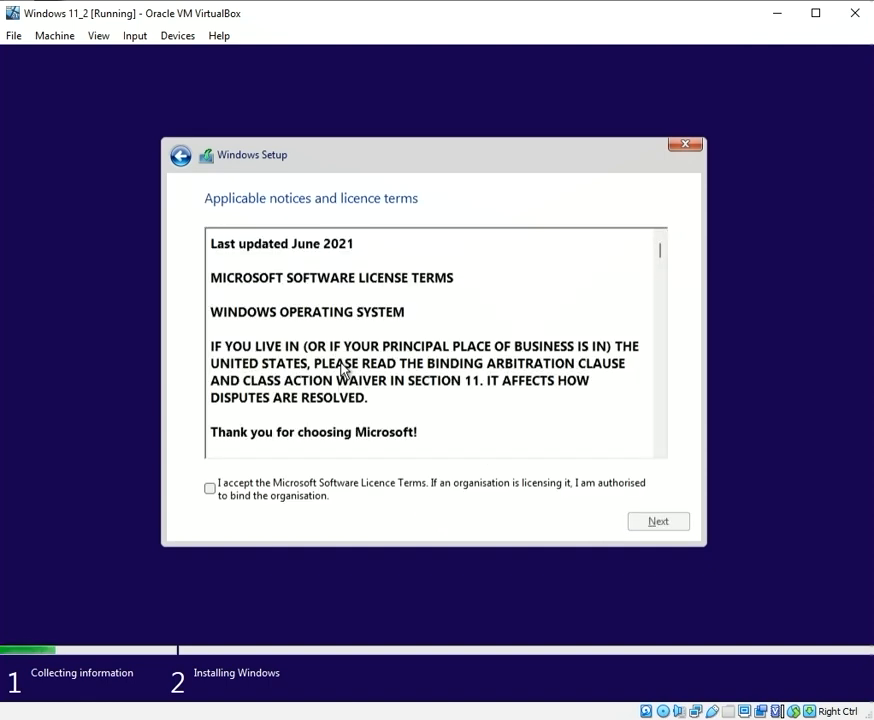
Accept the Microsoft Software Licence Terms and continue to the drive selection screen
left_click(208, 486)
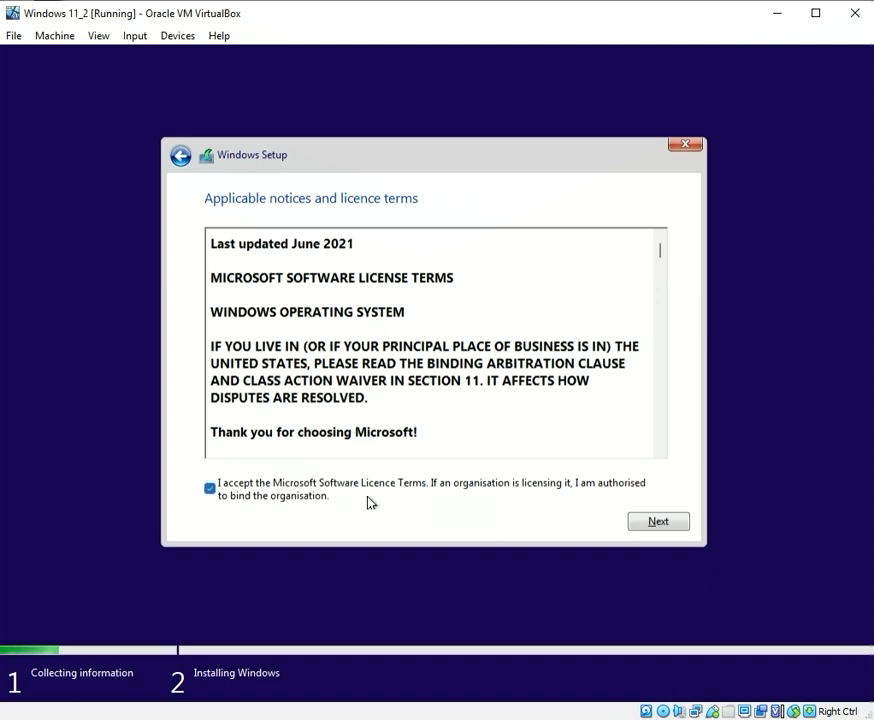
left_click(658, 520)
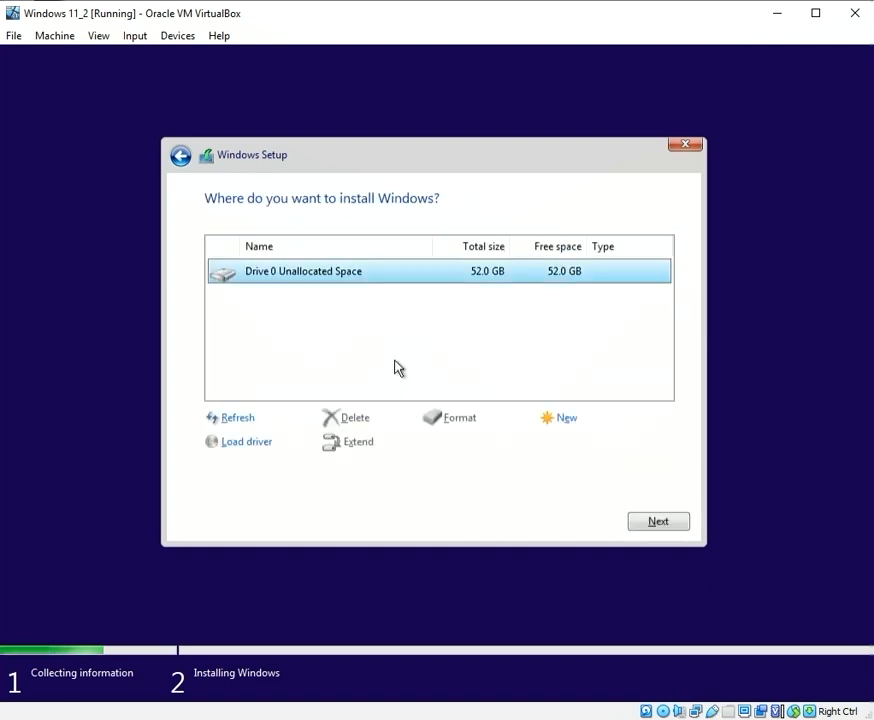
mouse_move(390, 144)
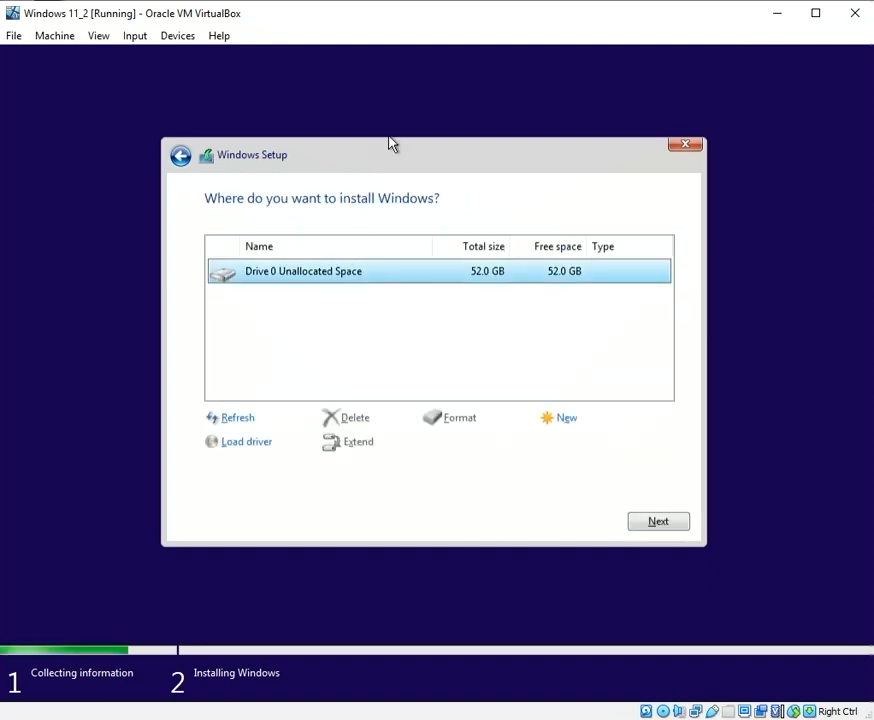
mouse_move(416, 120)
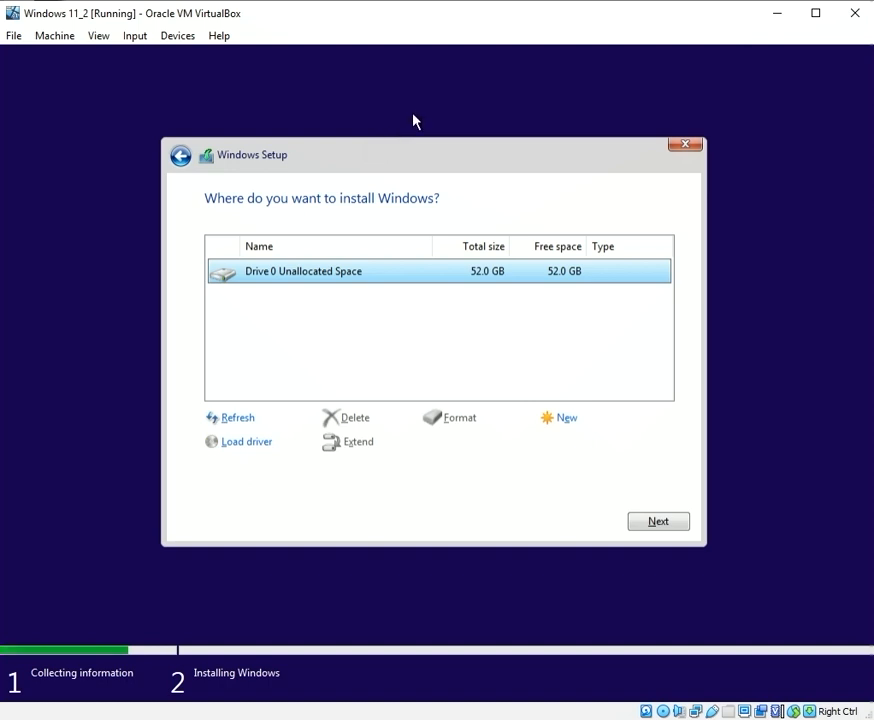